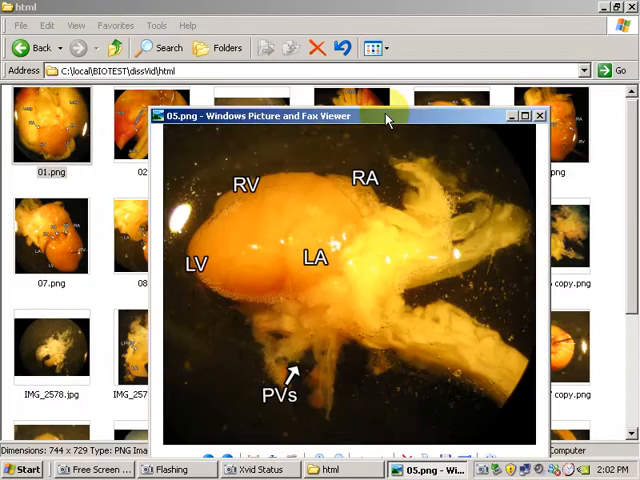
- Close the enlarged 05.png heart image preview, returning to the html image folder
left_click(540, 116)
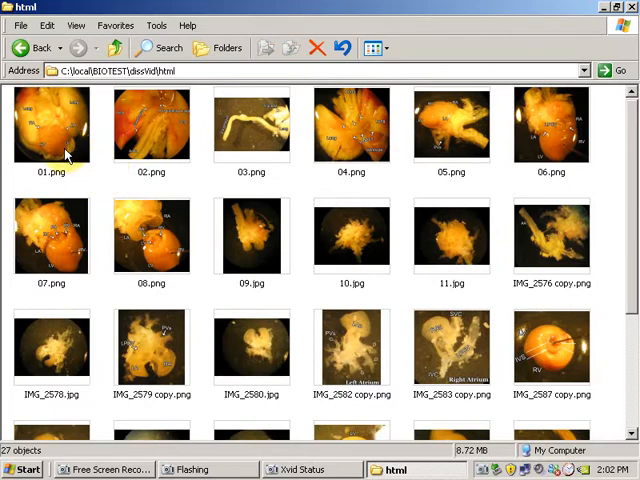
mouse_move(248, 220)
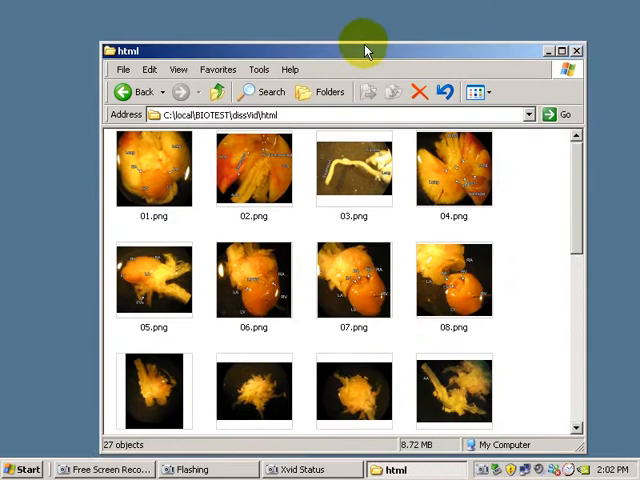
- Start ImageJ and bring up the Common_Tools toolbar from the Plugins menu
left_click(22, 468)
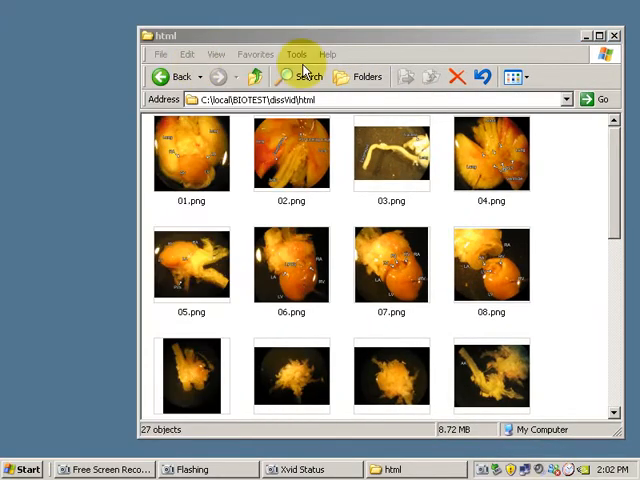
left_click(428, 24)
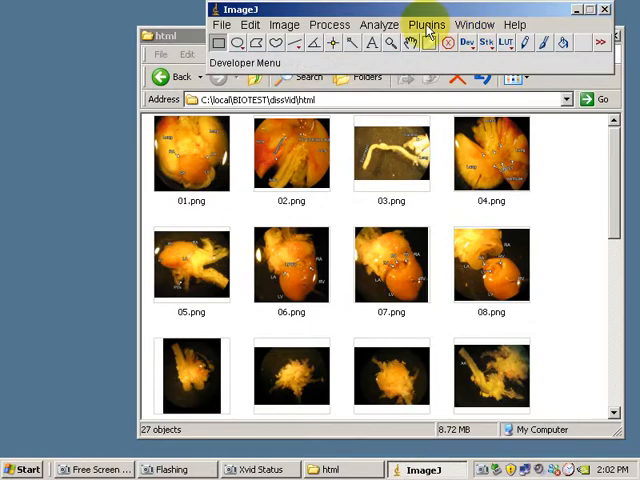
left_click(426, 24)
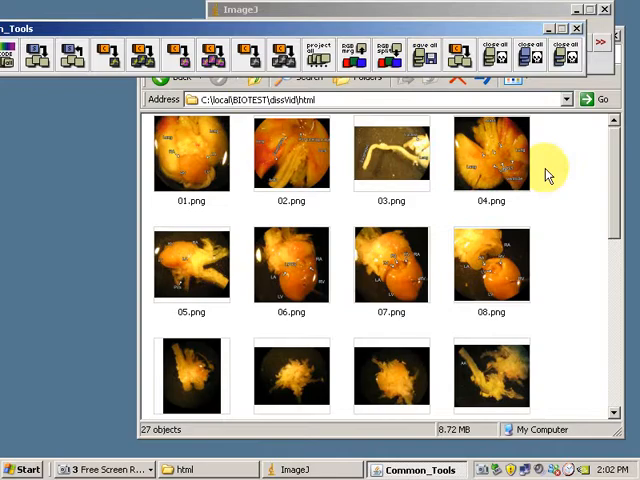
- Browse from BIOTEST through _programming_ into Image3 and look through its macros folder
left_click(24, 468)
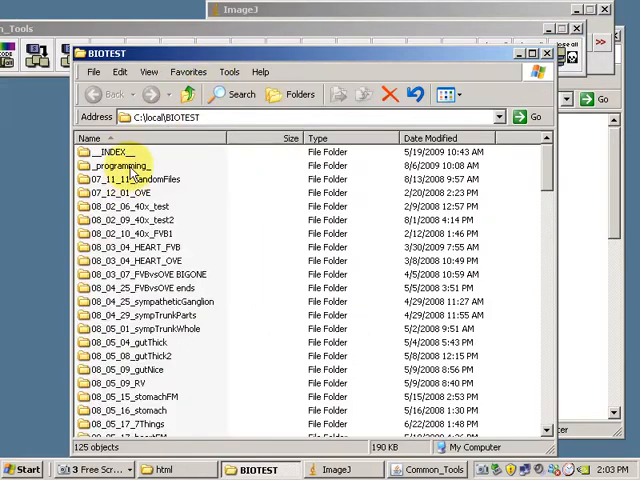
double_click(118, 164)
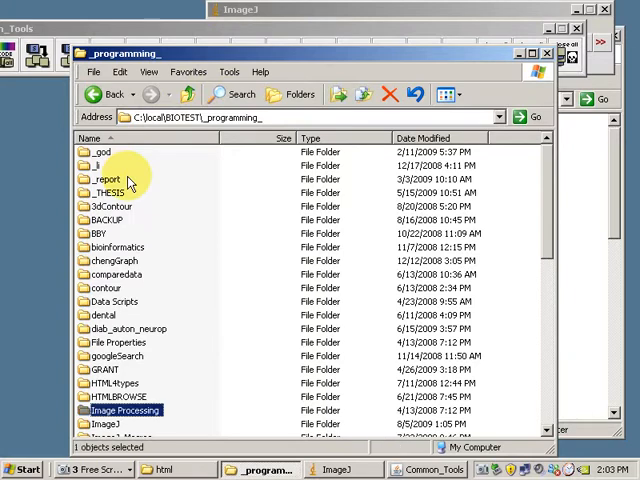
double_click(104, 424)
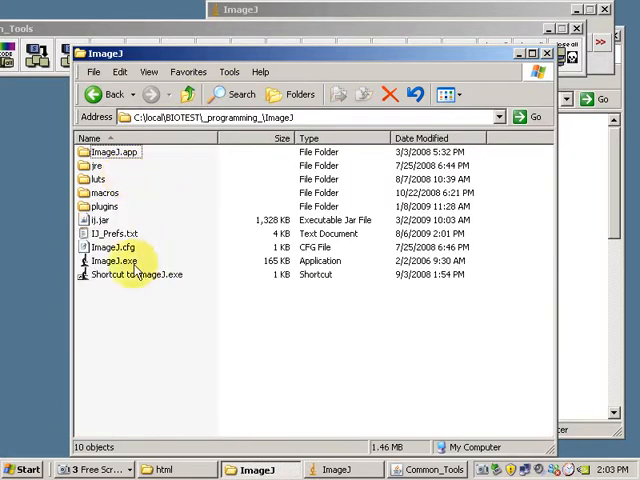
mouse_move(110, 198)
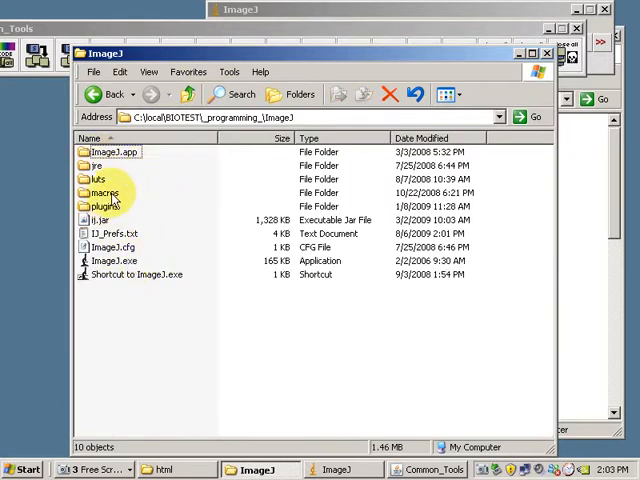
double_click(100, 192)
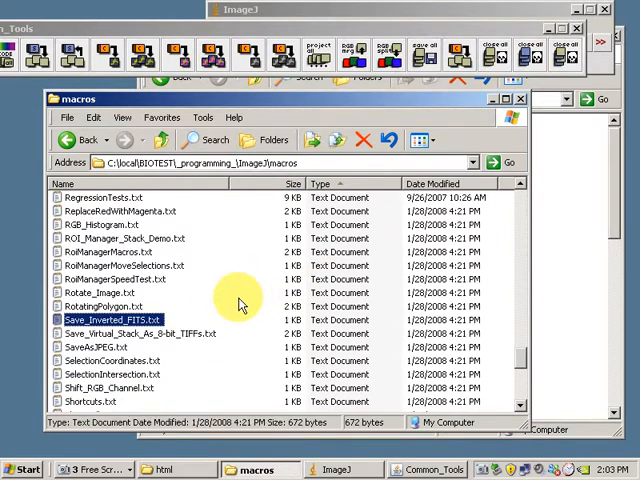
scroll("down", 3)
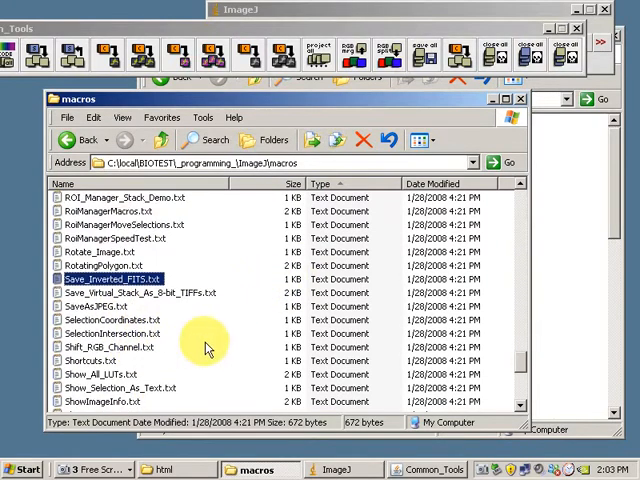
left_click(80, 140)
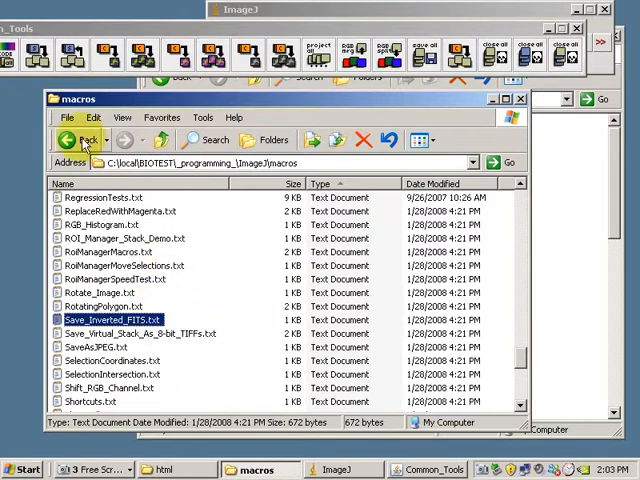
left_click(80, 140)
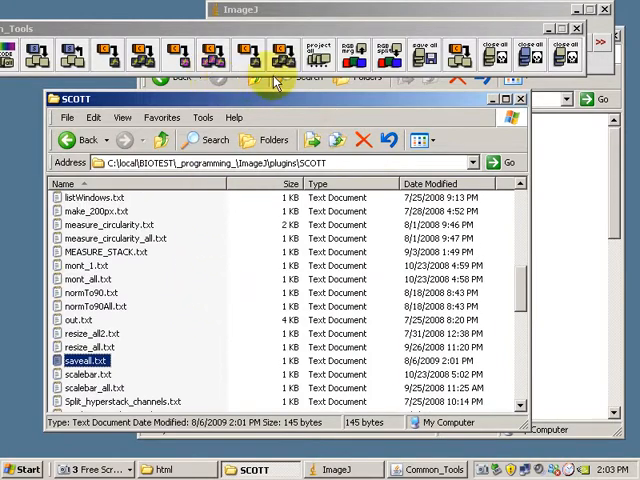
- Open the saveall macro file from the plugins SCOTT folder
double_click(84, 360)
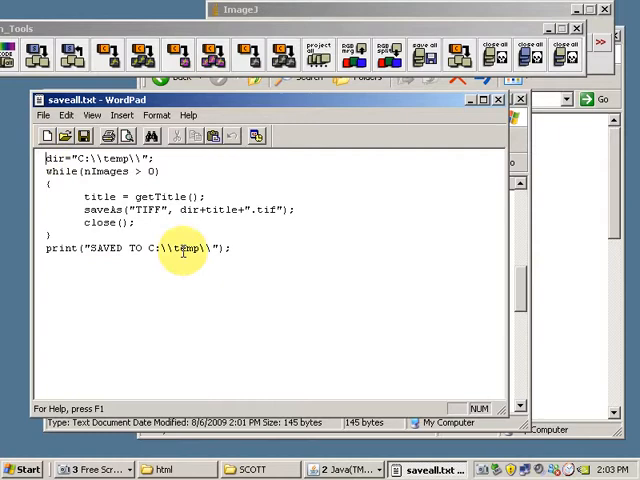
- Edit the save line of saveall.txt in WordPad, save it and close WordPad
double_click(148, 208)
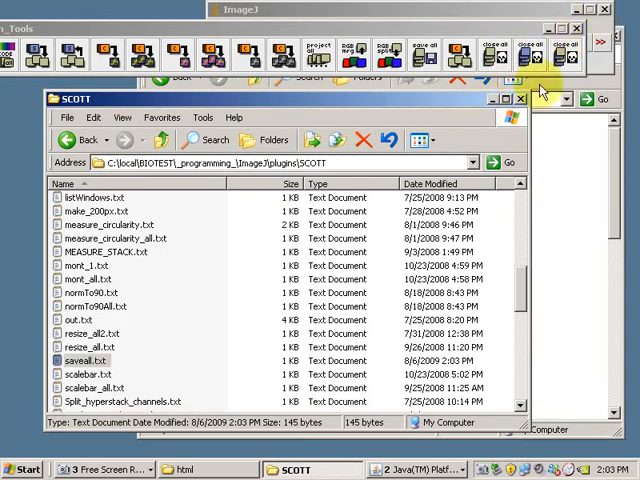
- Open the heart images in ImageJ and run the saveall macro to save JPEG copies and close them
left_click(186, 468)
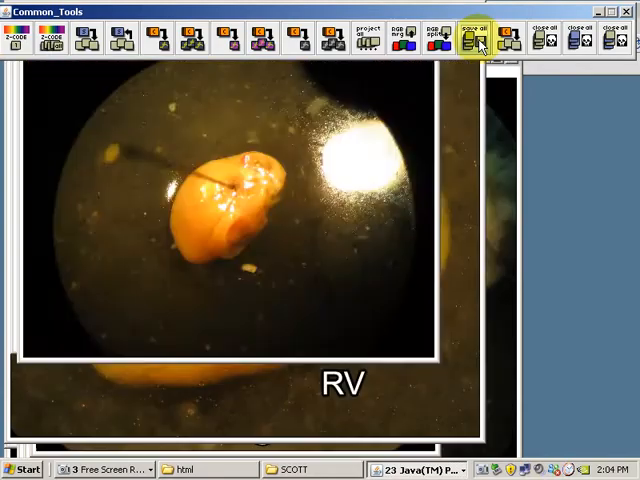
left_click(472, 40)
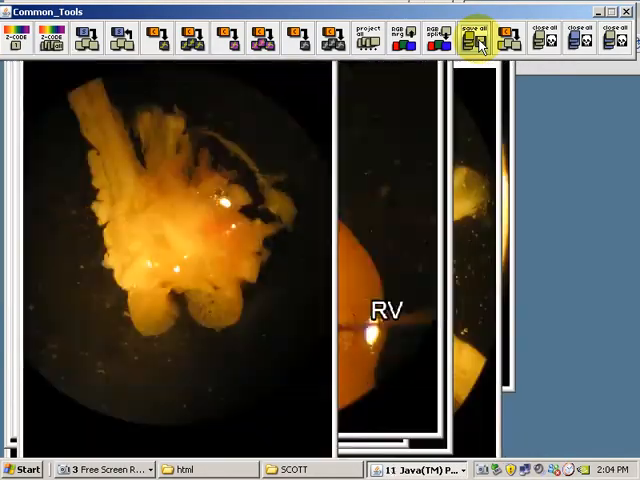
left_click(476, 38)
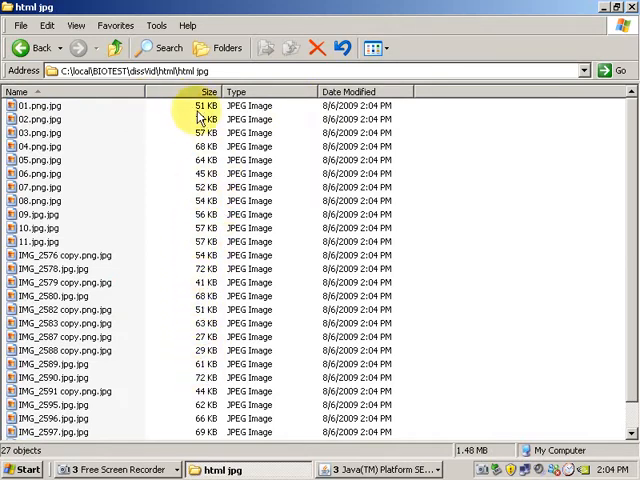
- Open the new html\jpg folder to check the JPEG file sizes of the 27 images
double_click(36, 104)
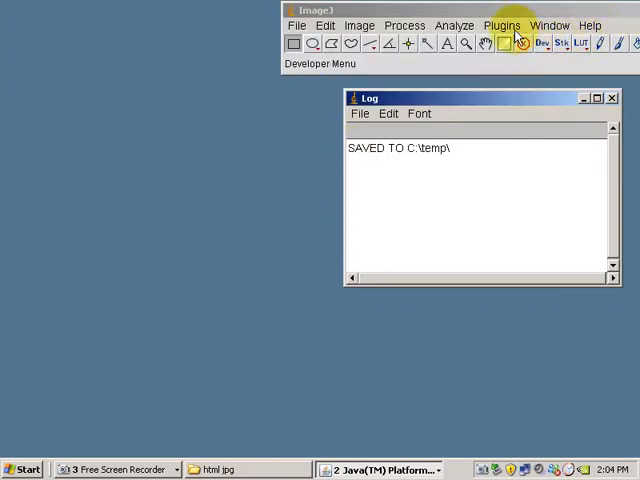
- Open the Plugins > SCOTT submenu and scroll down to the resize all command
left_click(504, 24)
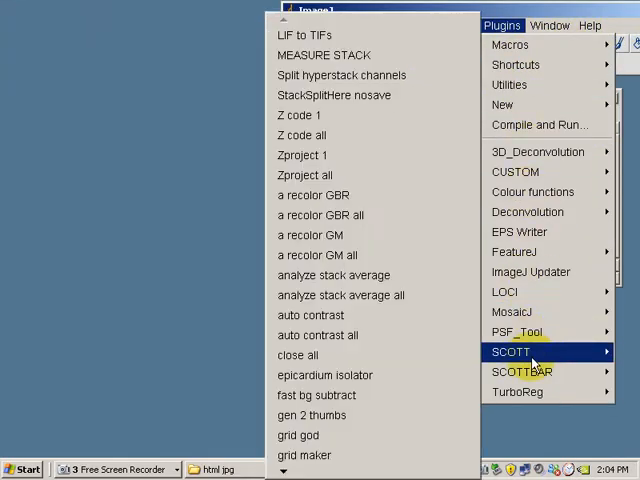
mouse_move(332, 276)
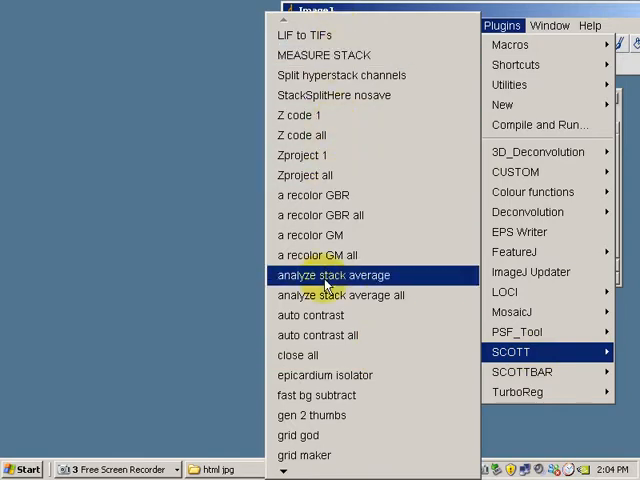
scroll("down", 3)
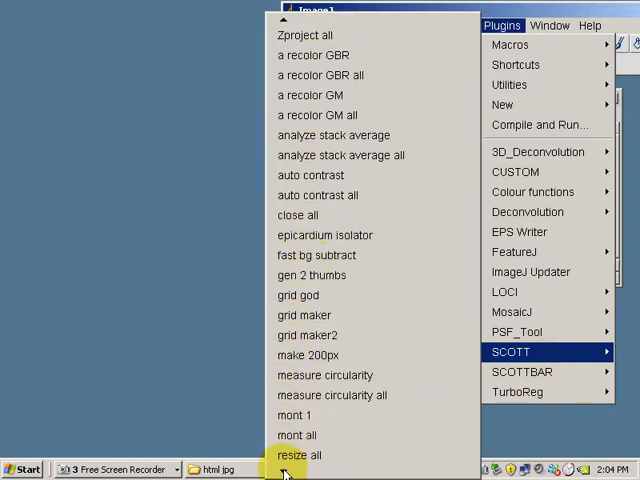